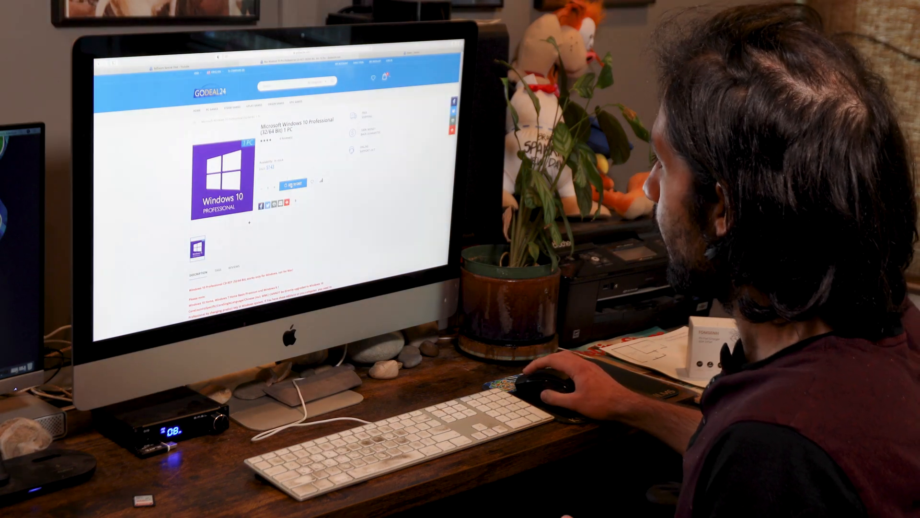
Add the Windows 10 Professional 1 PC key ($7.43) to the cart and proceed to checkout.
{"action": "left_click", "coordinate": [299, 182]}
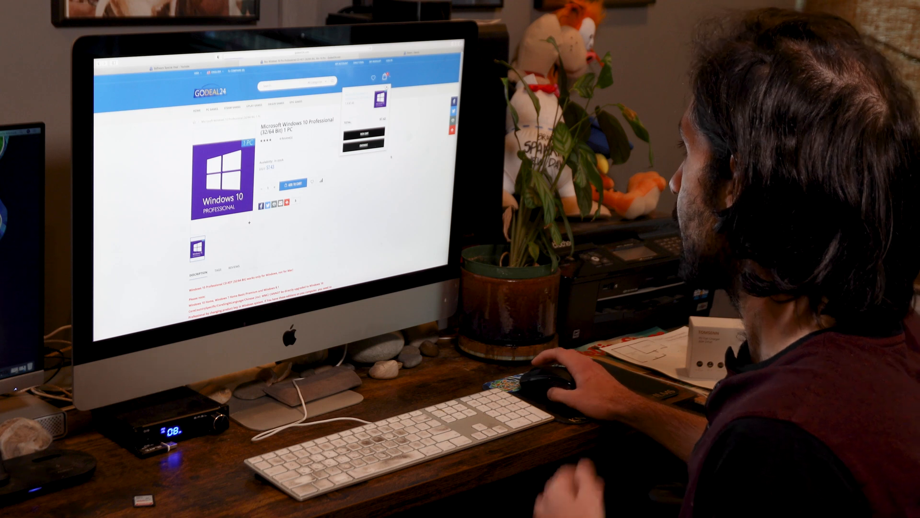
{"action": "left_click", "coordinate": [289, 181]}
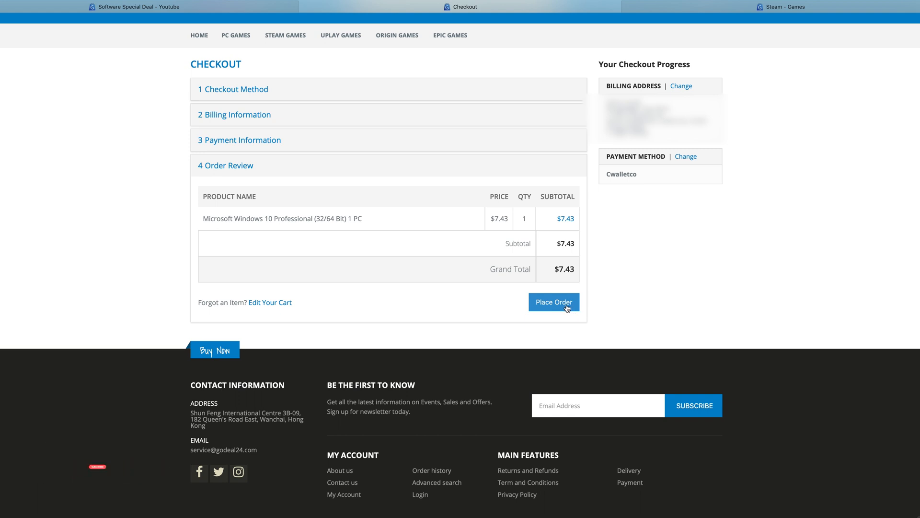
{"action": "mouse_move", "coordinate": [553, 301]}
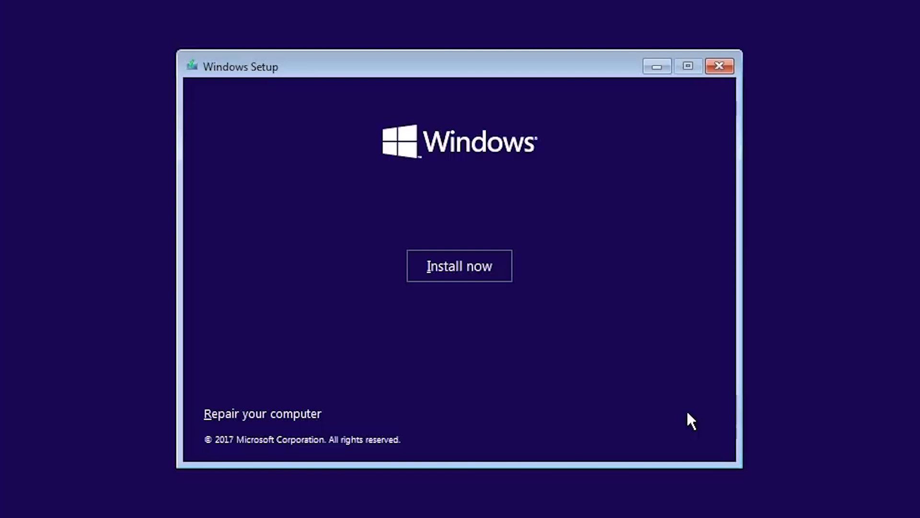
Install Windows 10 with the purchased product key and United Kingdom keyboard layout, reaching the desktop.
{"action": "left_click", "coordinate": [459, 265]}
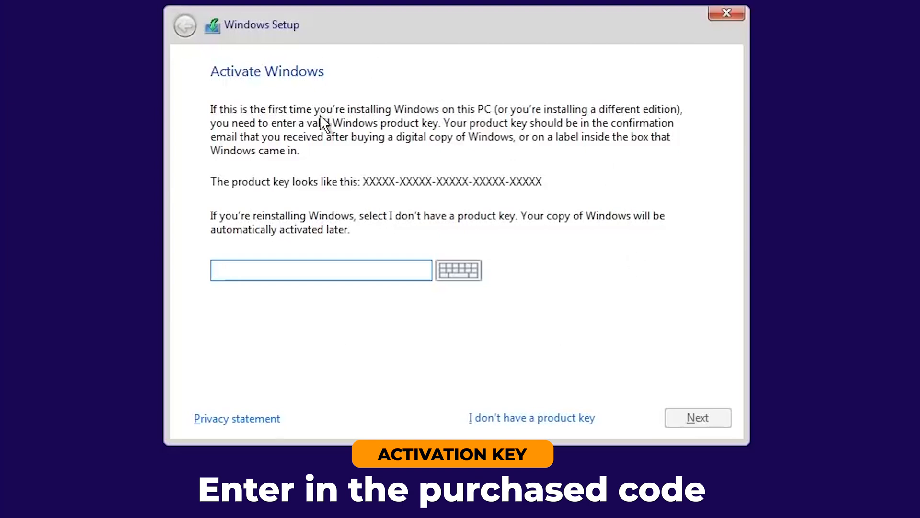
{"action": "left_click", "coordinate": [697, 417]}
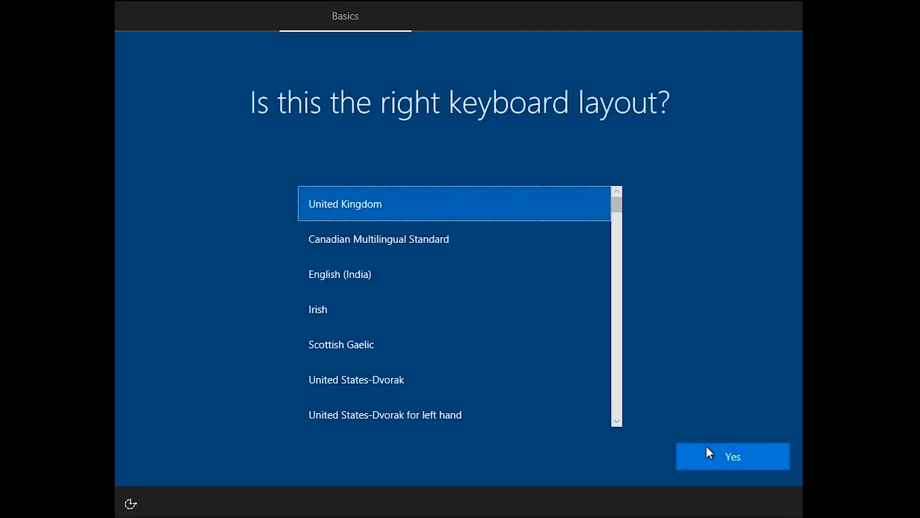
{"action": "left_click", "coordinate": [732, 456]}
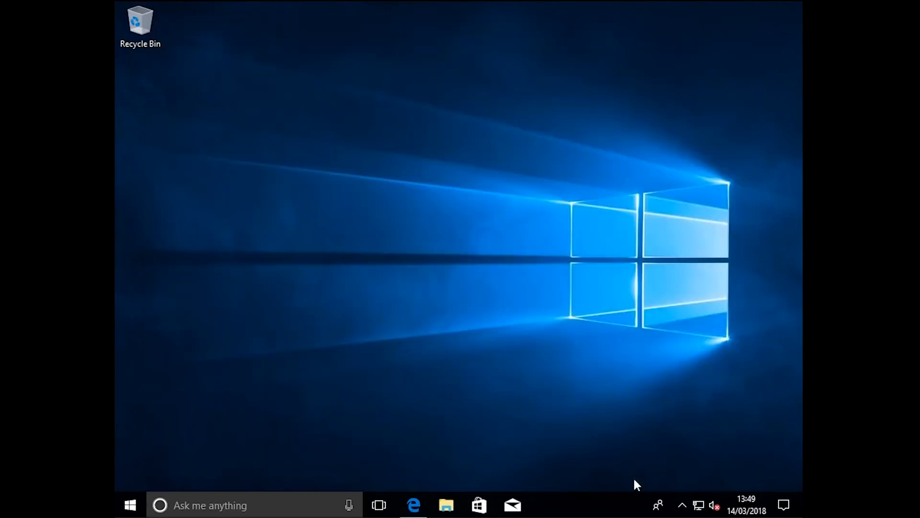